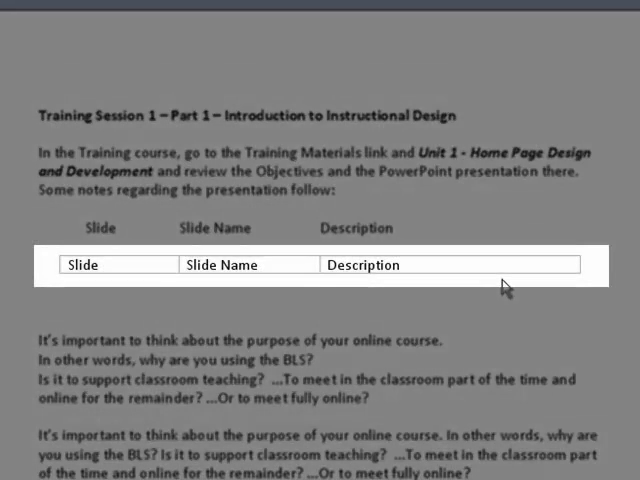
Step: Bring up Save As from the File menu for Training Session 1.doc
scroll("down", 3)
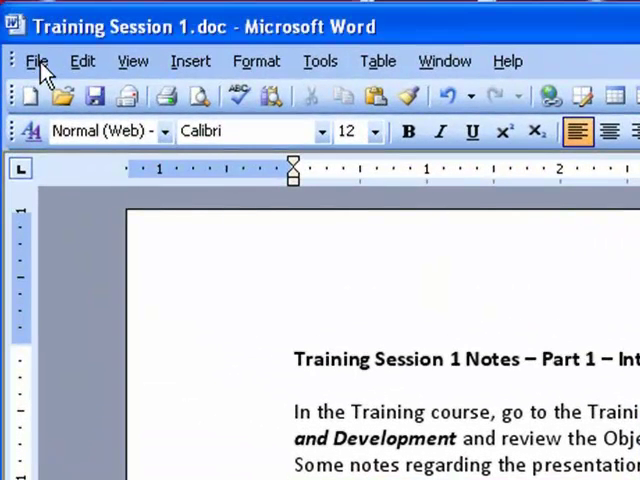
left_click(36, 60)
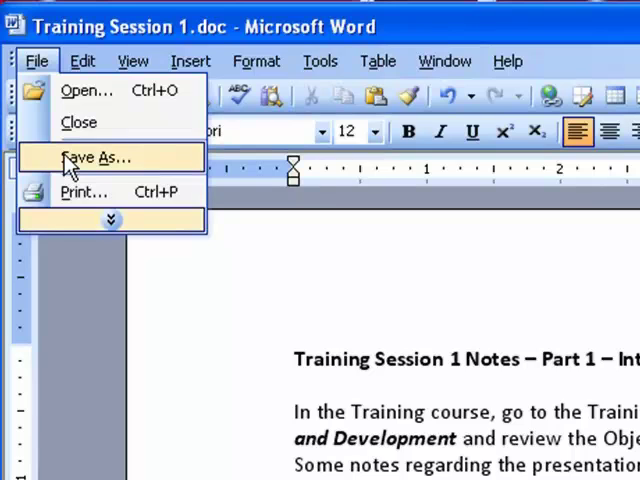
left_click(90, 158)
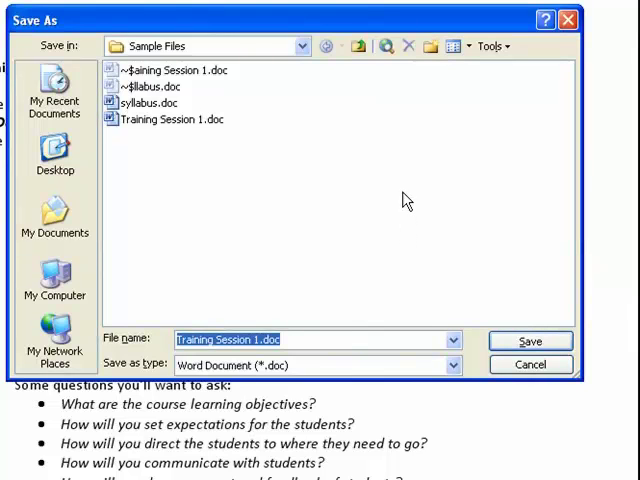
mouse_move(290, 184)
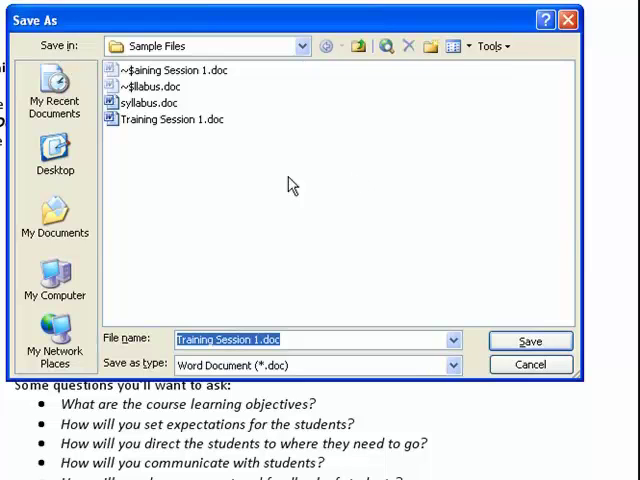
mouse_move(360, 240)
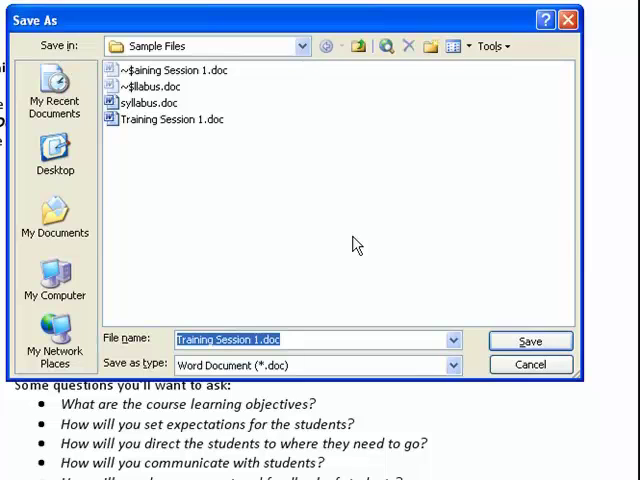
mouse_move(470, 340)
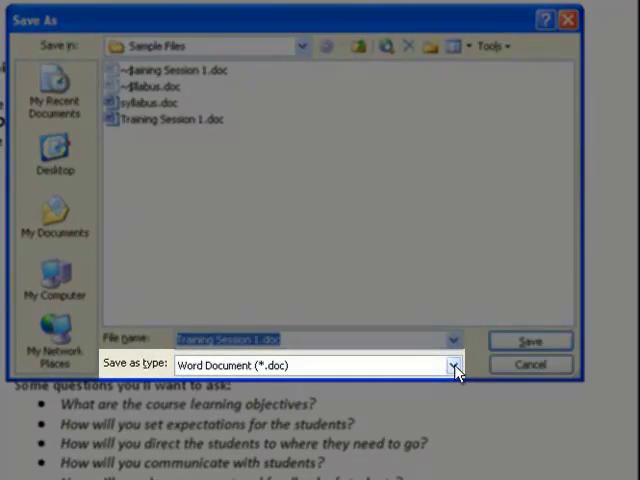
Step: Choose Web Page, Filtered (*.htm; *.html) as the save format
left_click(452, 364)
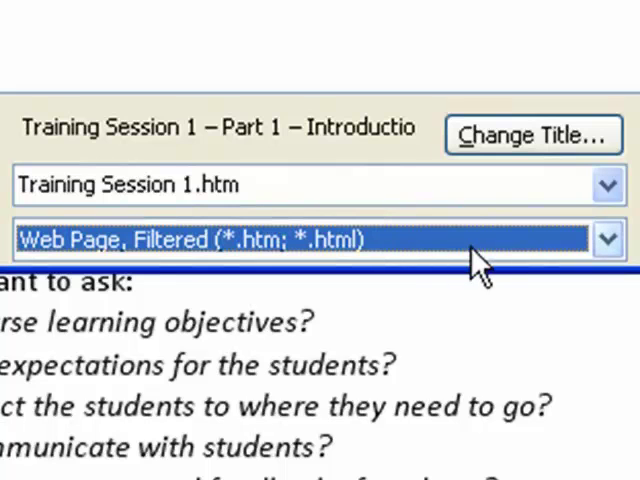
left_click(608, 240)
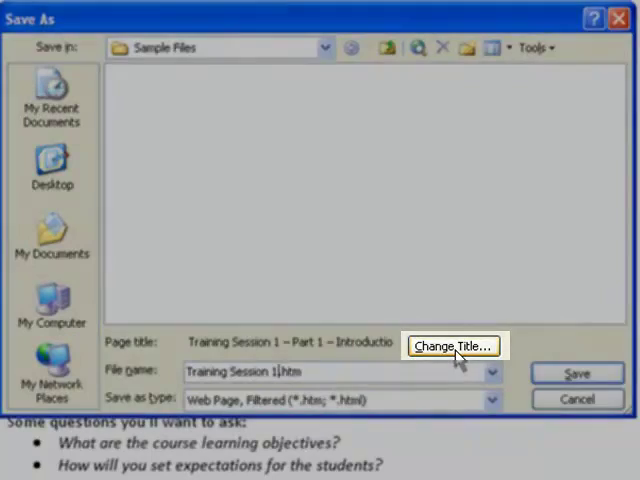
Step: Set the page title to 'Training Session 1 Notes' and save as Training Session 1.htm
left_click(452, 344)
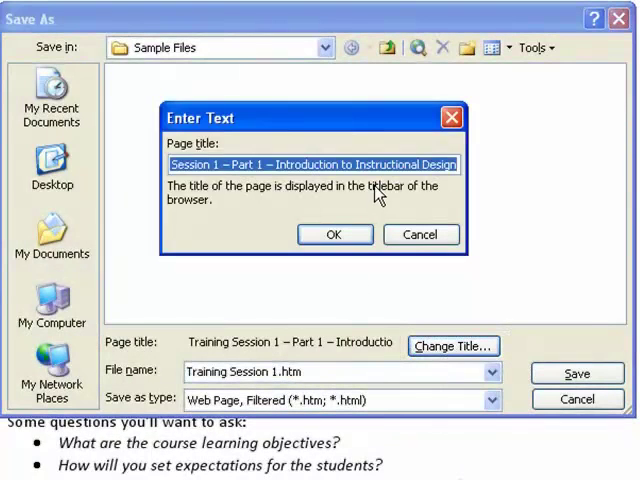
type("Training Session 1 Notes")
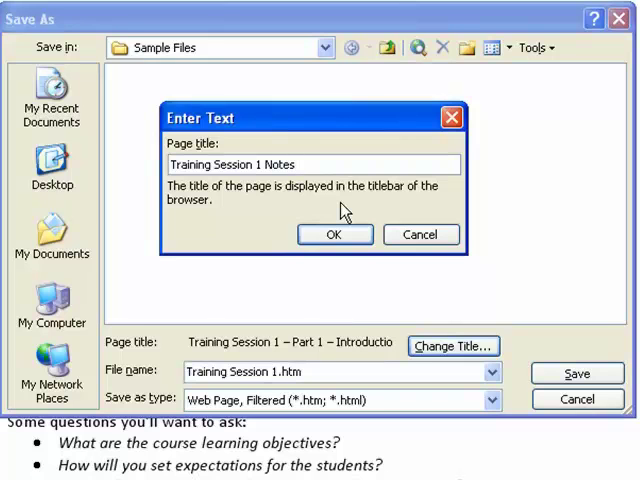
left_click(334, 234)
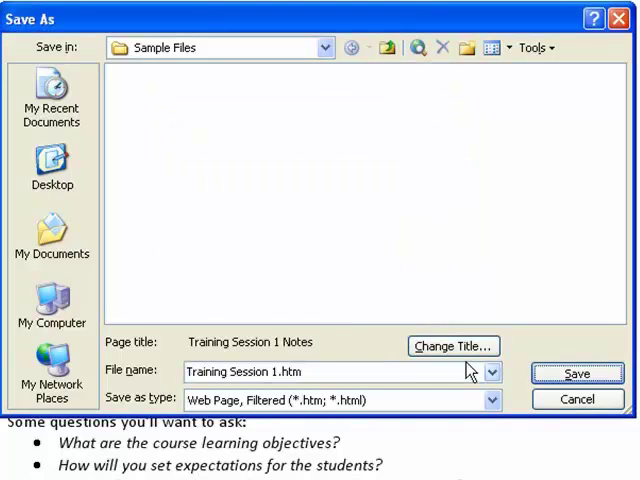
mouse_move(360, 356)
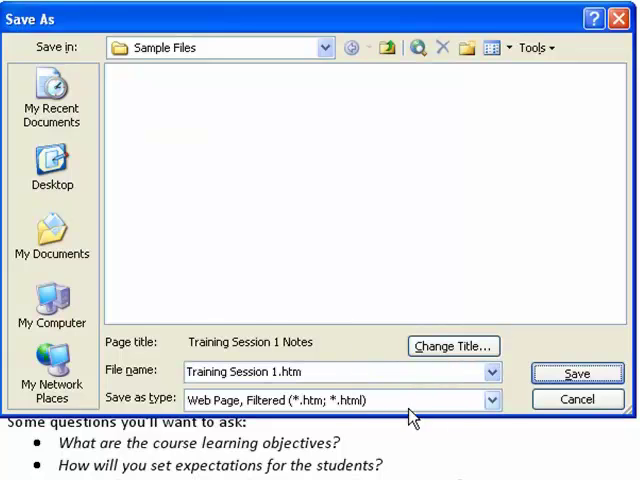
mouse_move(578, 372)
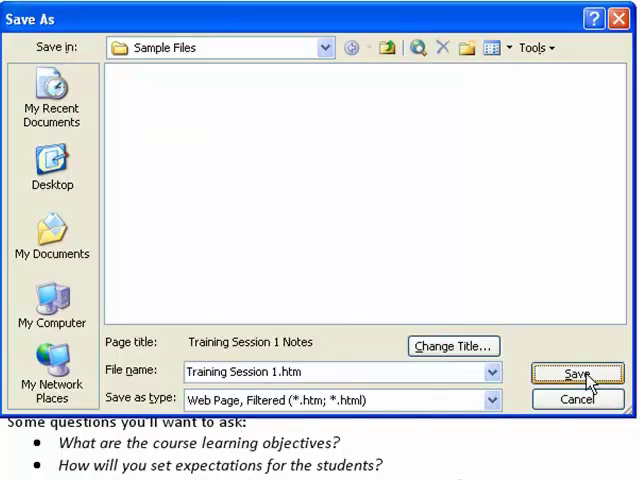
left_click(576, 372)
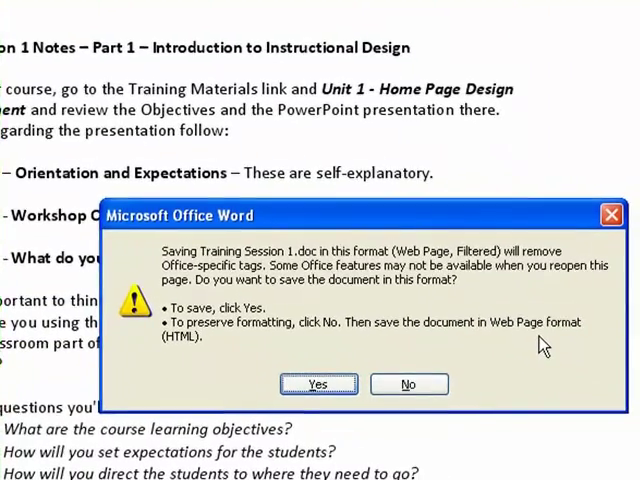
mouse_move(488, 348)
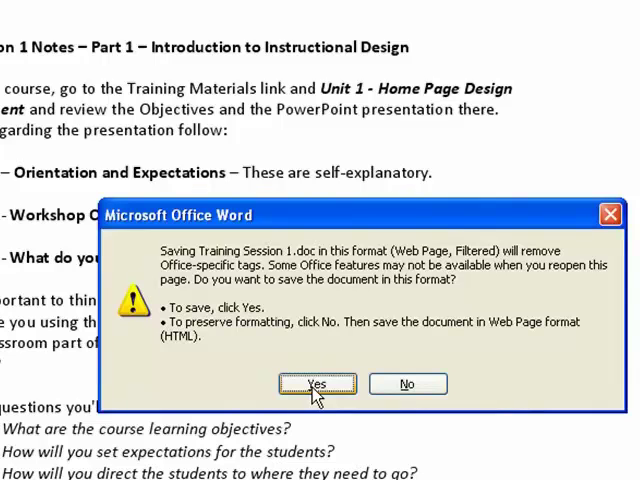
mouse_move(316, 396)
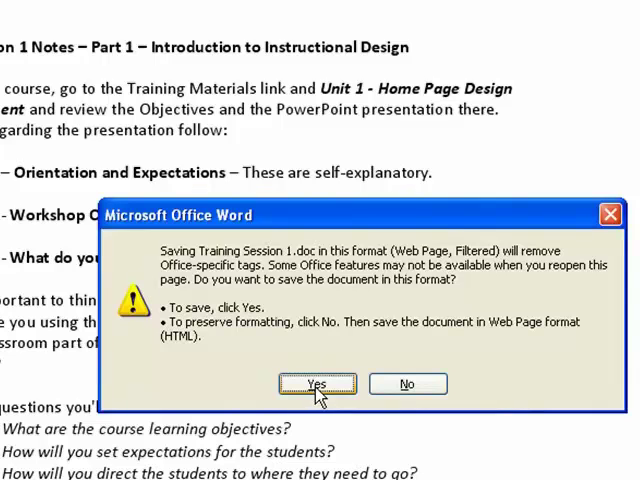
mouse_move(328, 388)
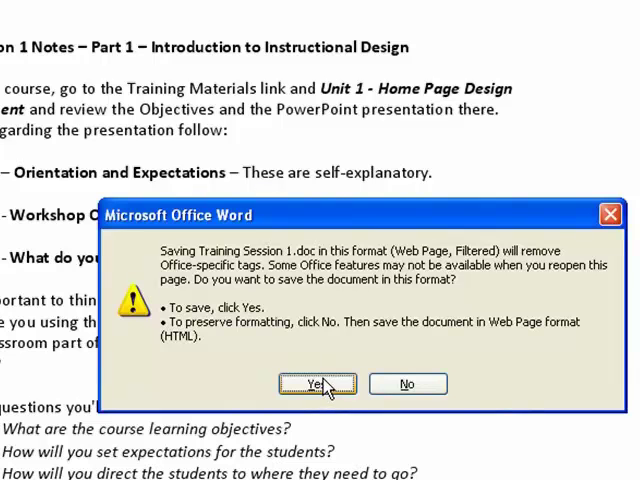
Step: Accept the filtered-format warning so Training Session 1.htm is saved without Office features
left_click(316, 384)
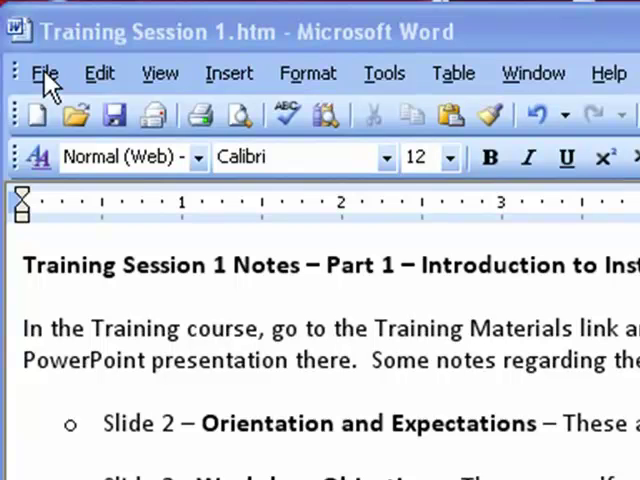
Step: Save again via Save As with the Web Page, Filtered format as Training Session 1.htm
left_click(470, 328)
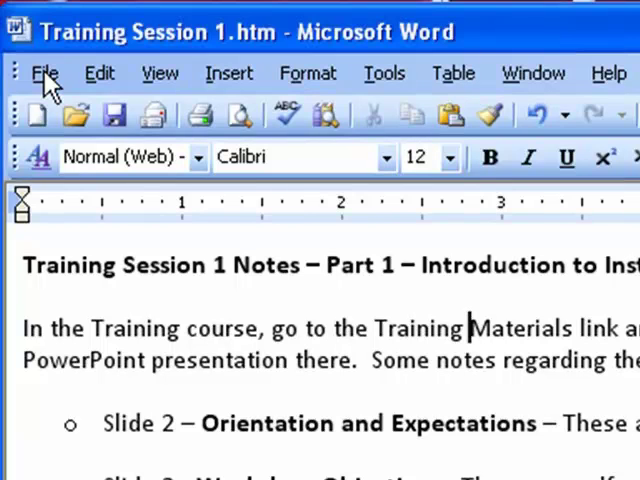
left_click(44, 72)
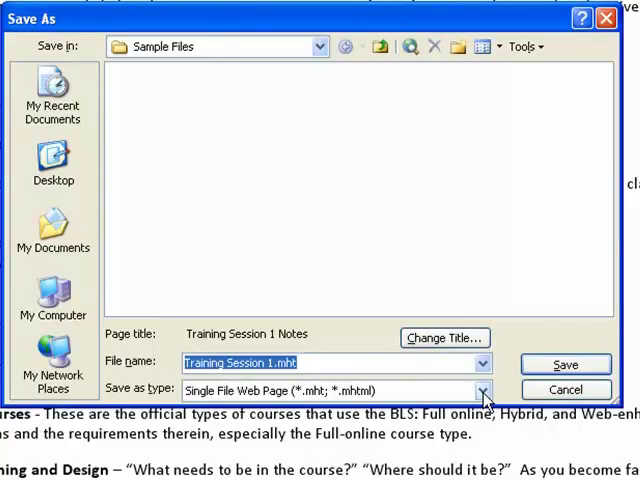
left_click(484, 390)
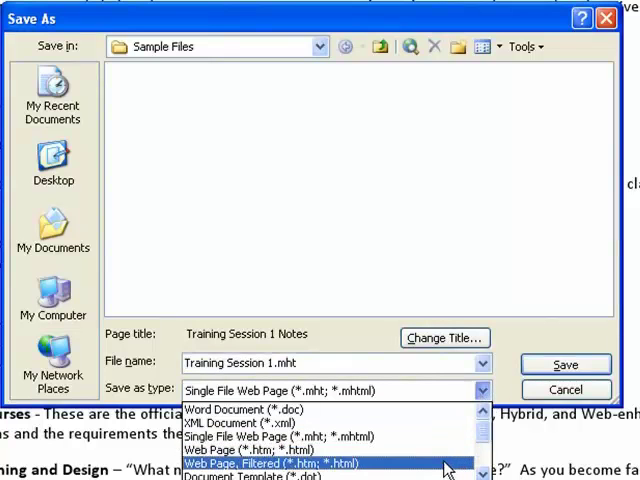
left_click(276, 464)
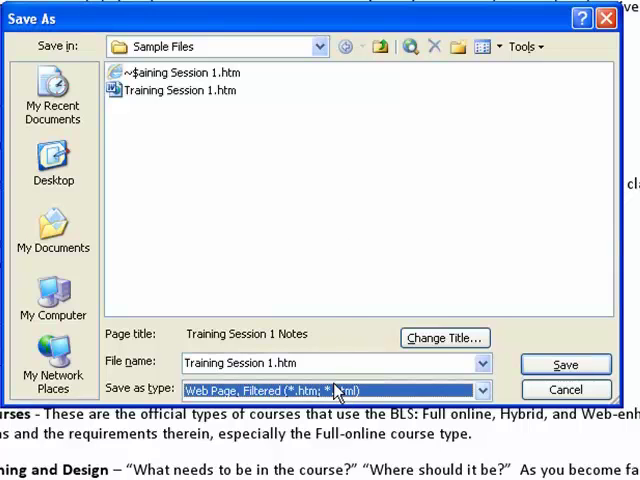
left_click(564, 364)
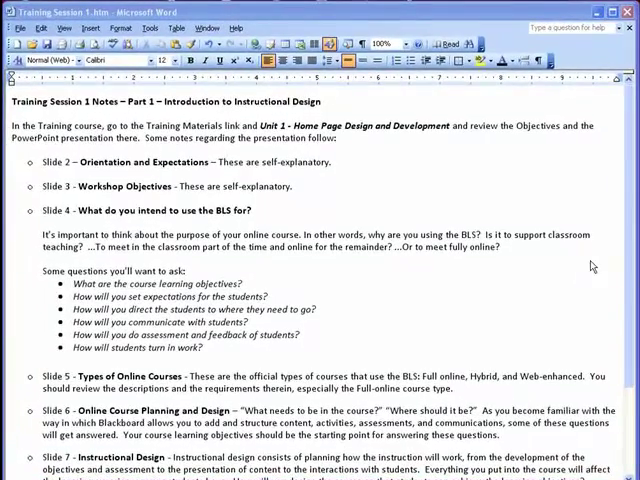
scroll("down", 3)
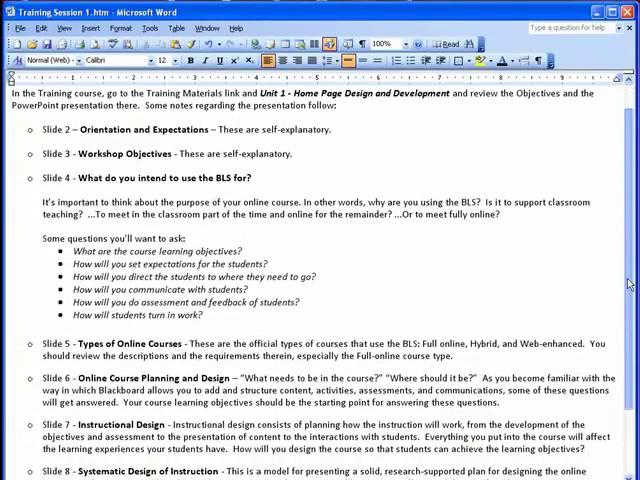
scroll("down", 3)
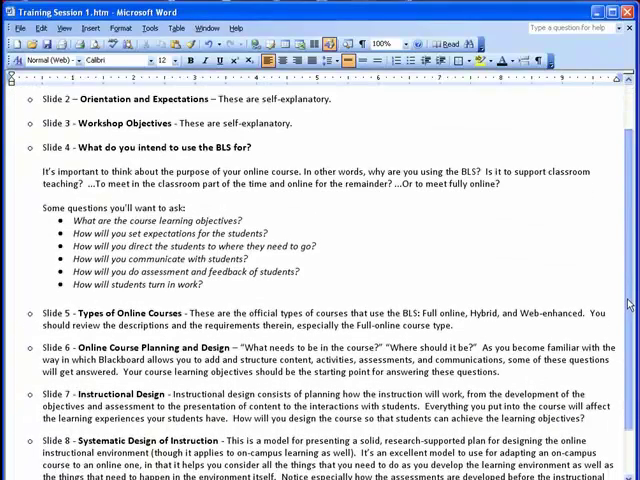
scroll("down", 3)
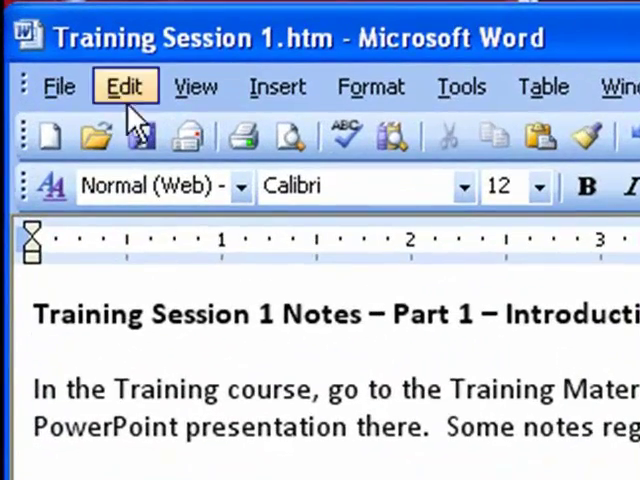
left_click(58, 86)
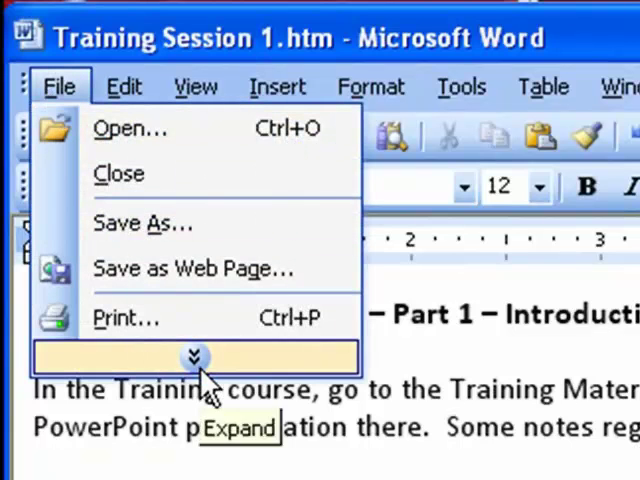
left_click(194, 356)
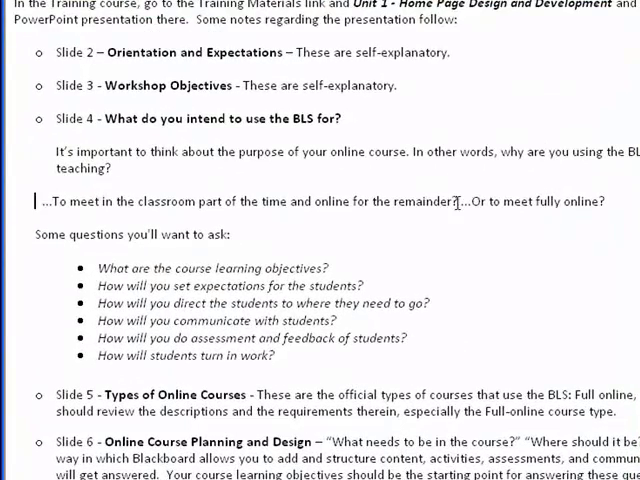
Step: Break the classroom and fully online questions under Slide 4 onto separate lines
key("Enter")
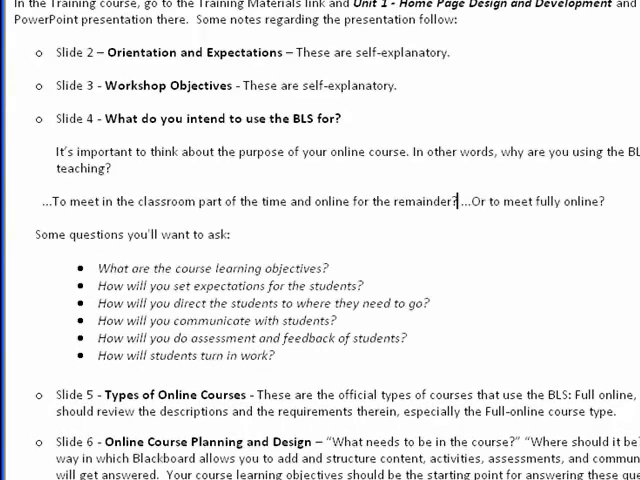
key("enter")
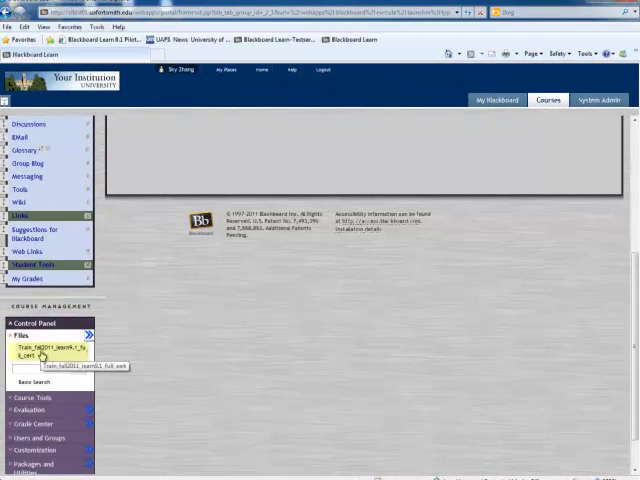
Step: Go into the Demo-Word to HTML course files folder
left_click(48, 348)
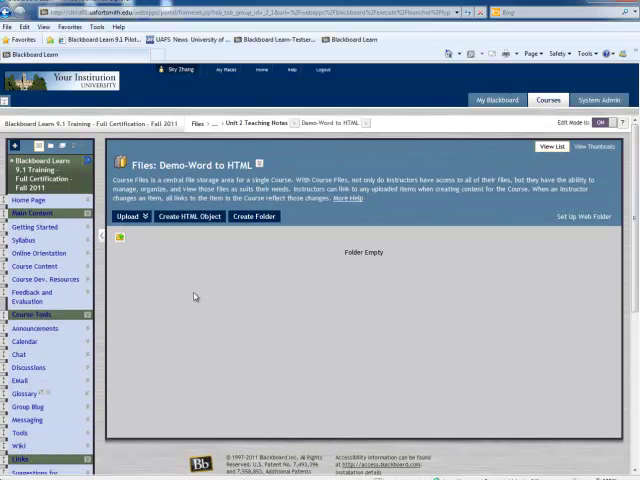
mouse_move(176, 256)
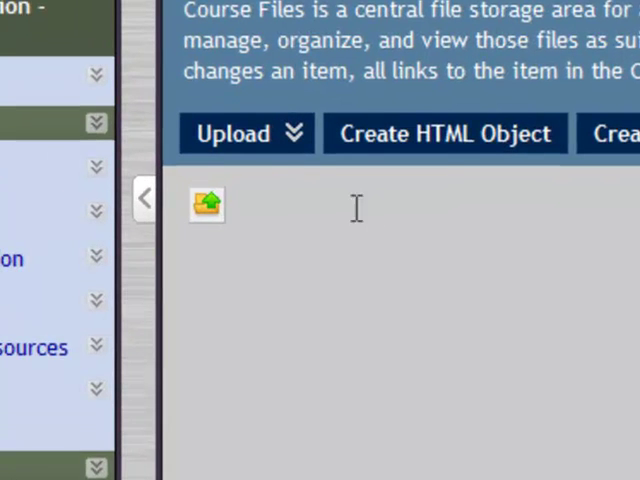
Step: Choose Upload Files and switch to the Single File upload form
left_click(246, 132)
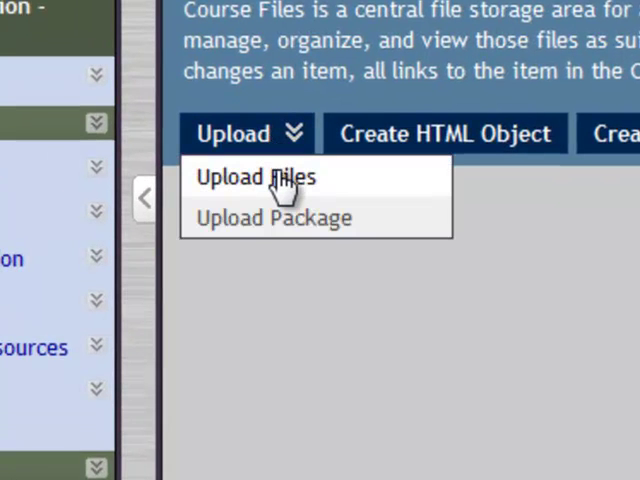
left_click(256, 176)
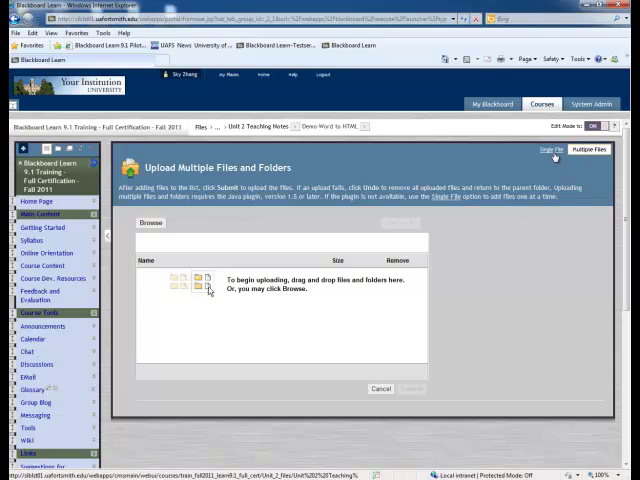
left_click(544, 150)
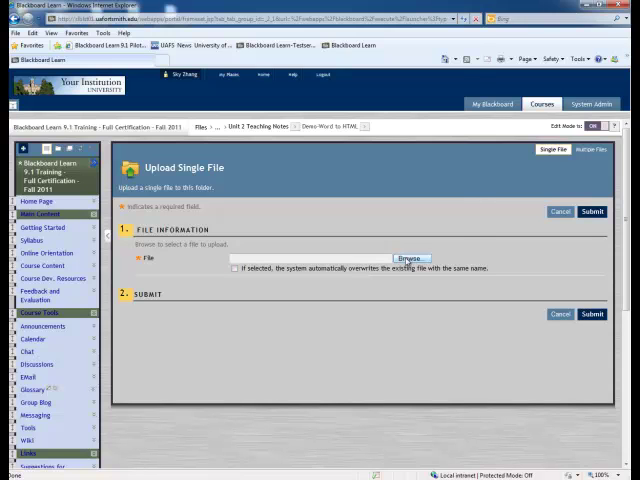
Step: Browse the computer and select Training Session 1.htm in the Demo folder
left_click(410, 260)
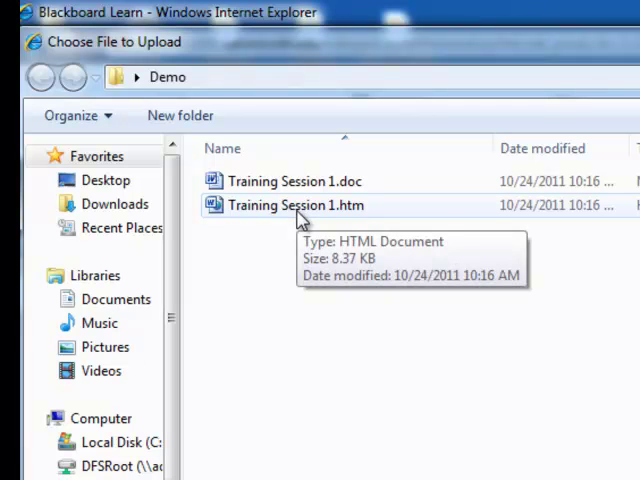
mouse_move(304, 210)
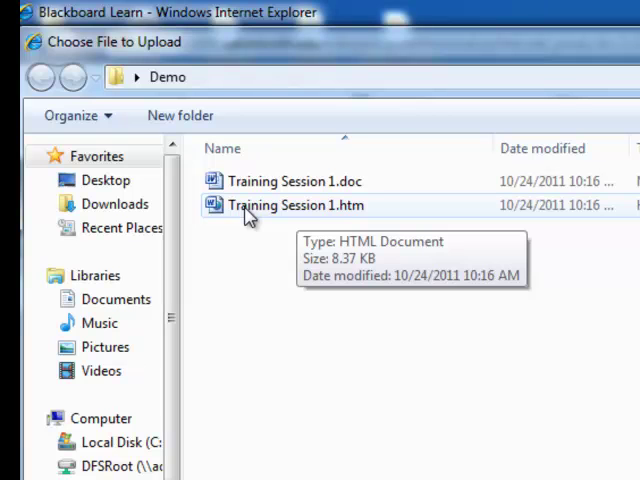
mouse_move(342, 218)
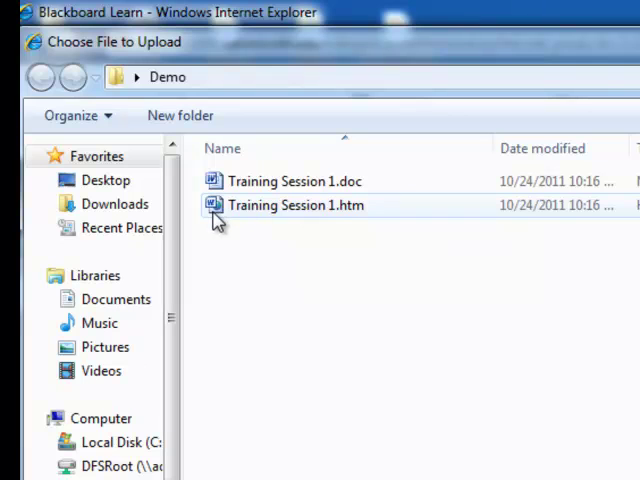
left_click(296, 204)
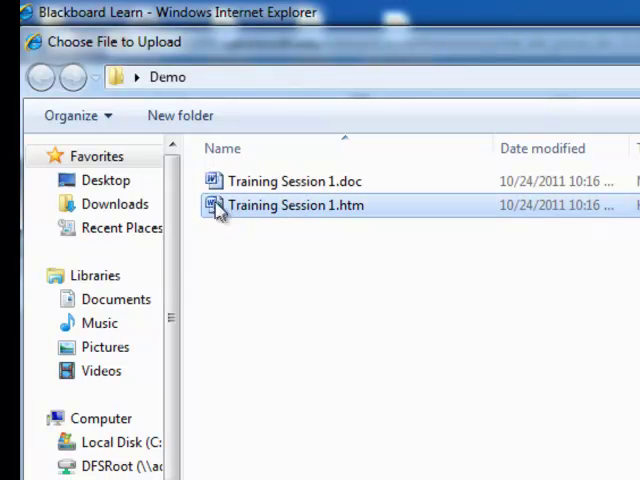
mouse_move(224, 208)
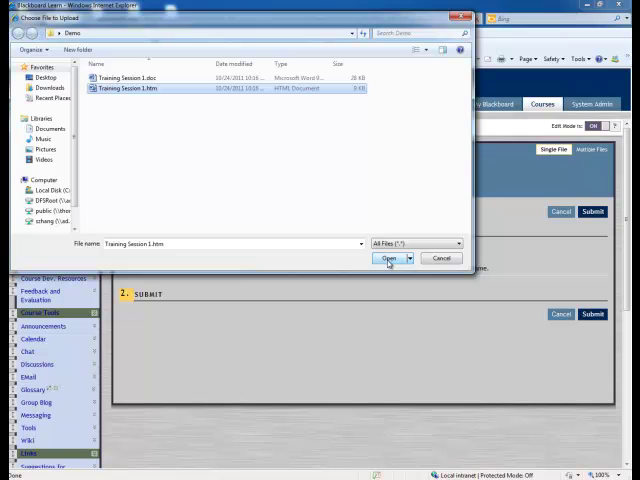
Step: Confirm Training Session 1.htm as the file to upload to the course folder
left_click(388, 258)
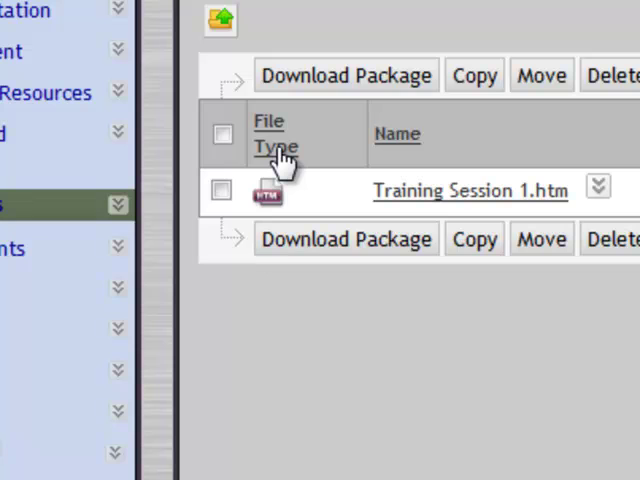
mouse_move(272, 210)
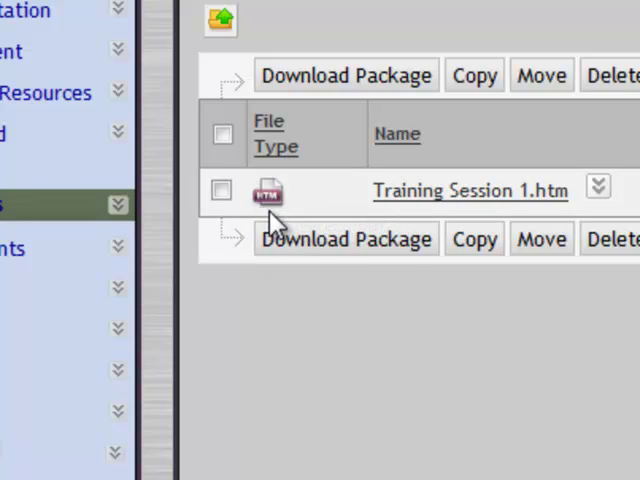